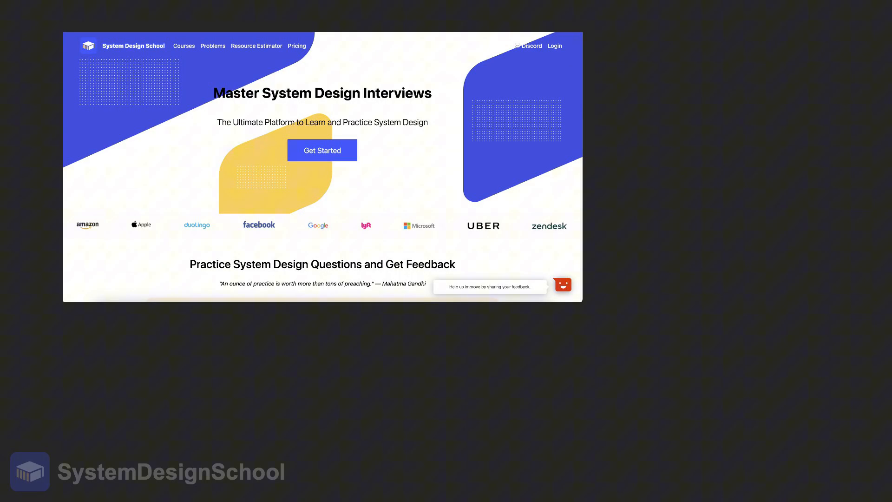
Navigate from the landing page to the 'What Is a System Design Interview?' course article.
left_click(322, 150)
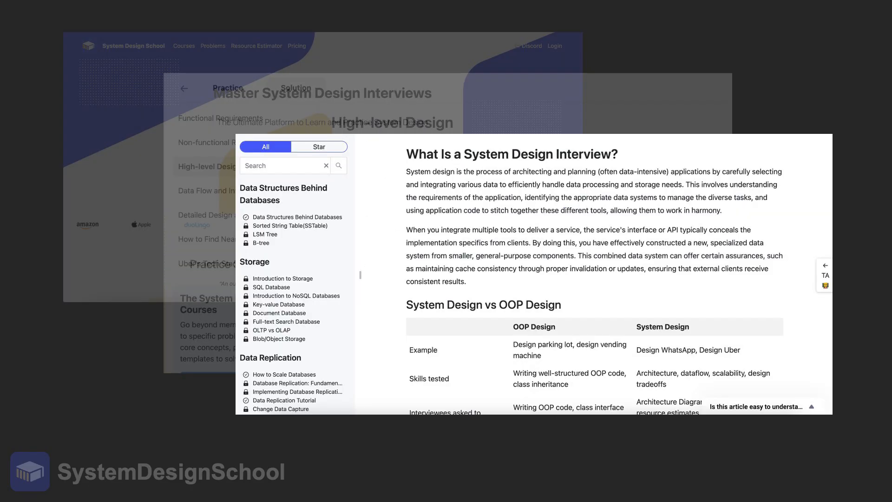